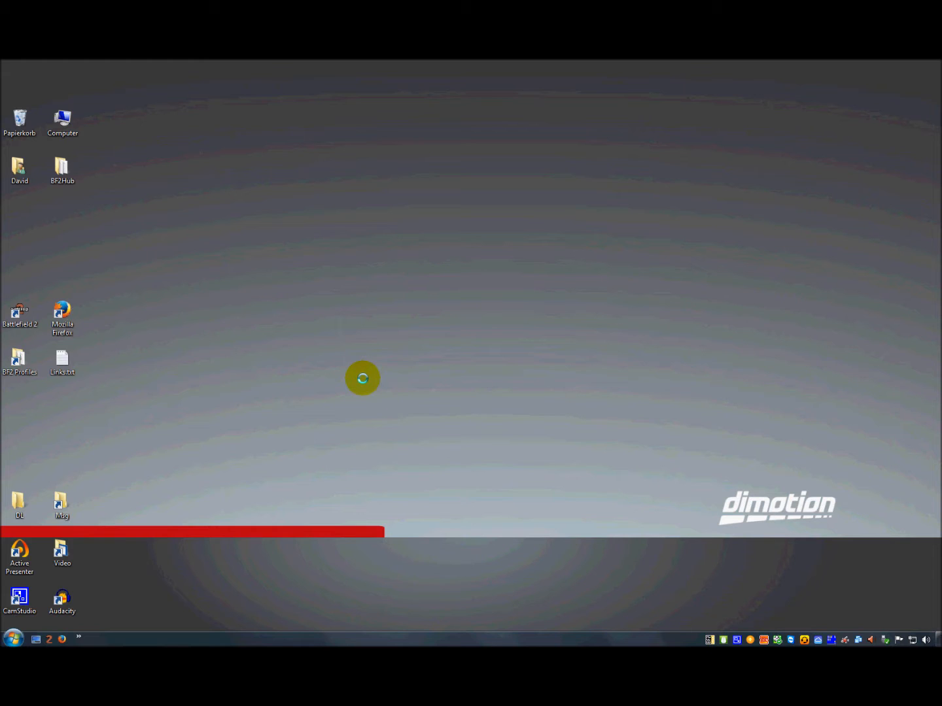
pyautogui.moveTo(568, 372)
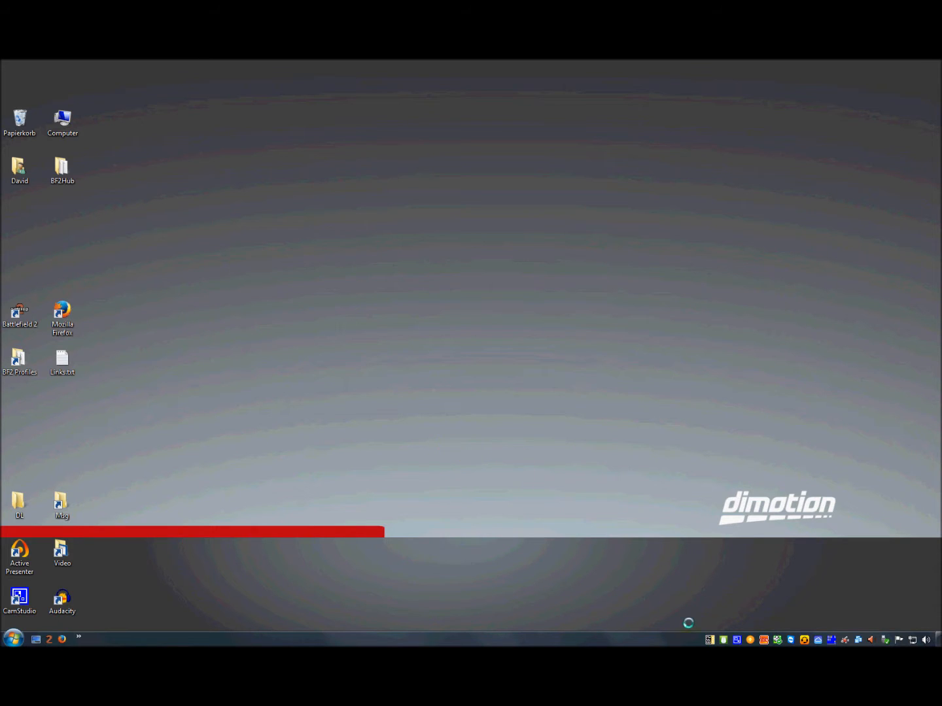
# Launch the BF2Hub network switcher from its desktop shortcut.
pyautogui.doubleClick(62, 169)
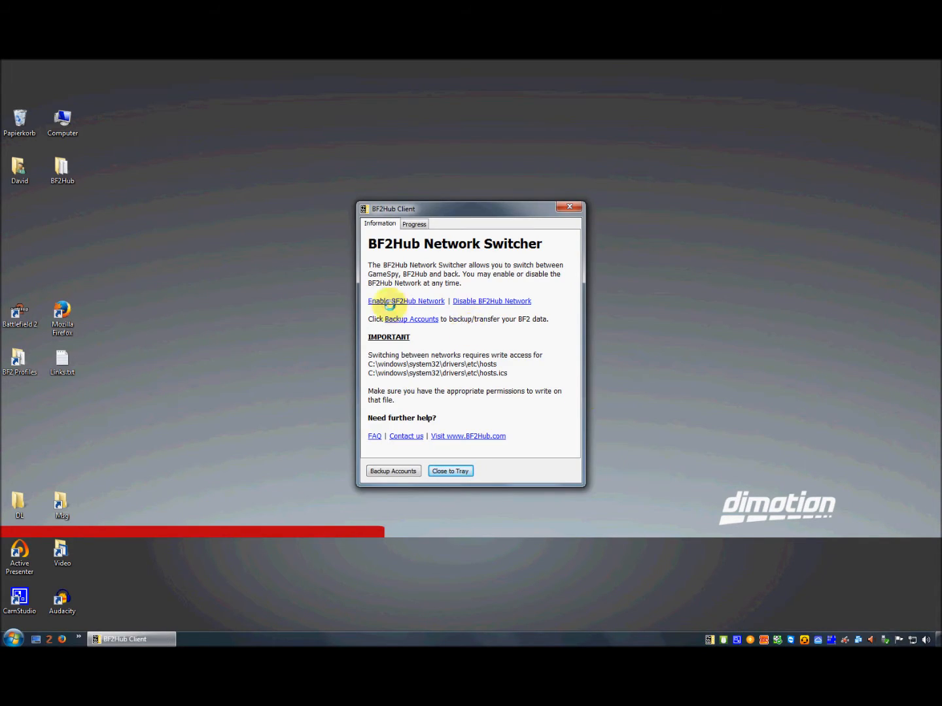
# Enable the BF2Hub Network, confirm the switch and acknowledge the success message.
pyautogui.click(405, 301)
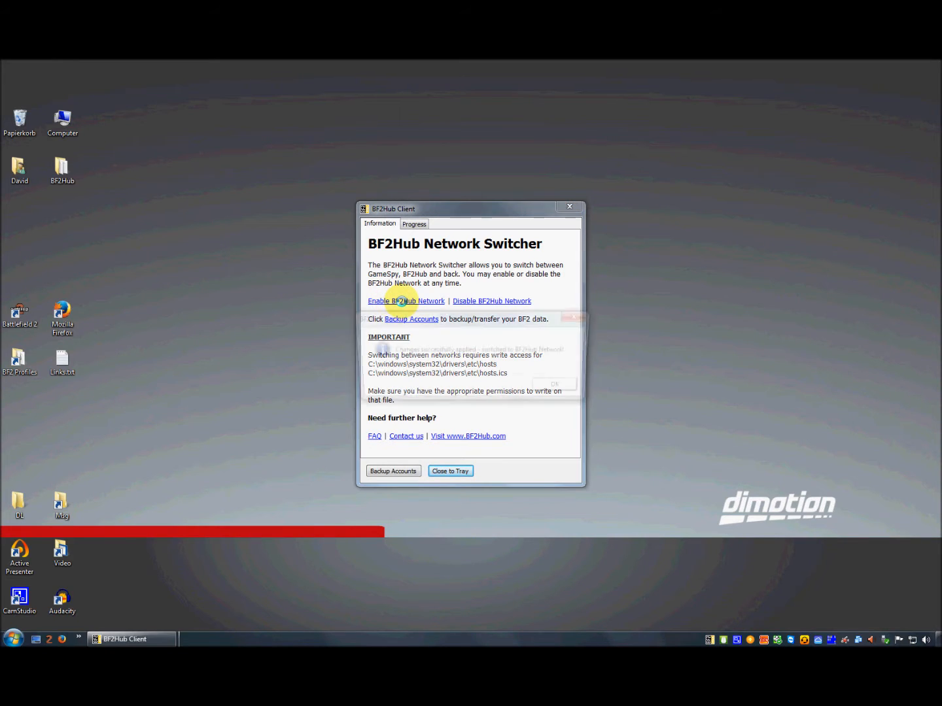
pyautogui.click(405, 301)
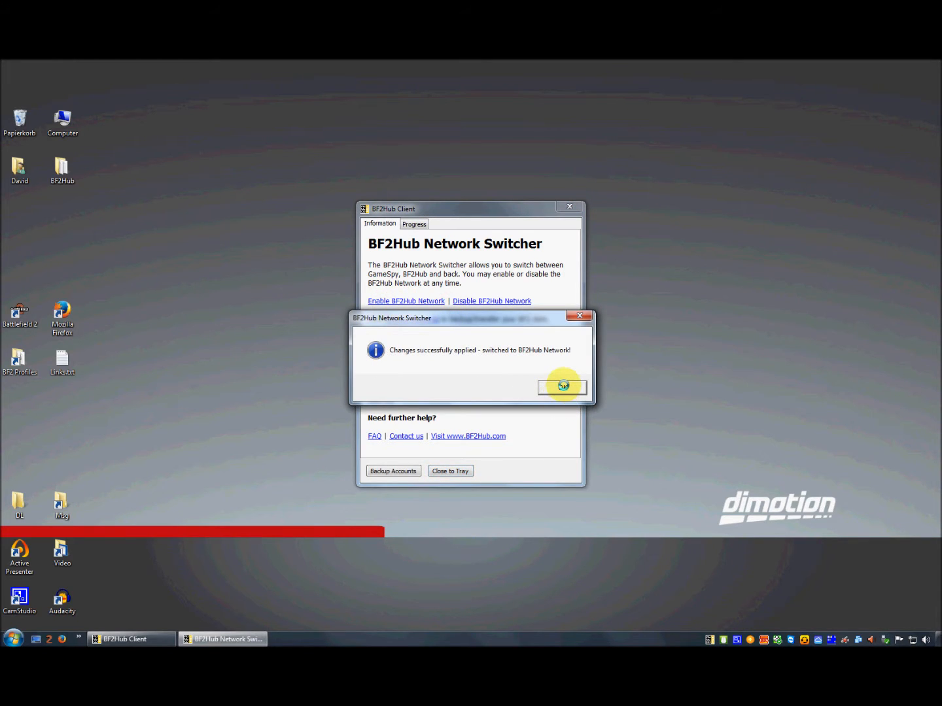
pyautogui.click(563, 388)
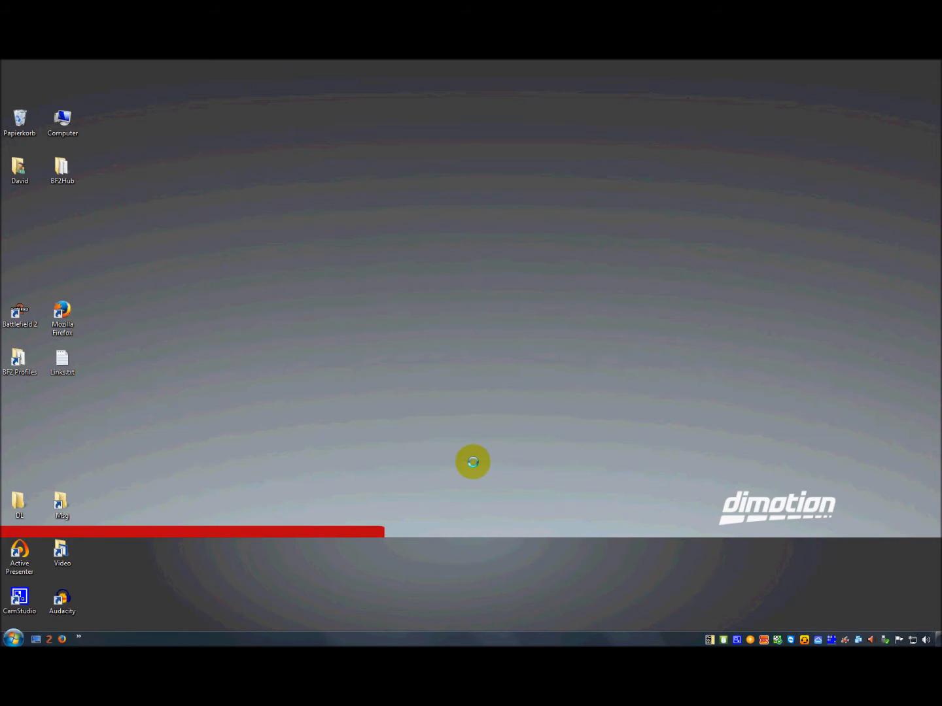
# Start Battlefield 2 from its desktop shortcut, reaching the account login screen.
pyautogui.click(20, 317)
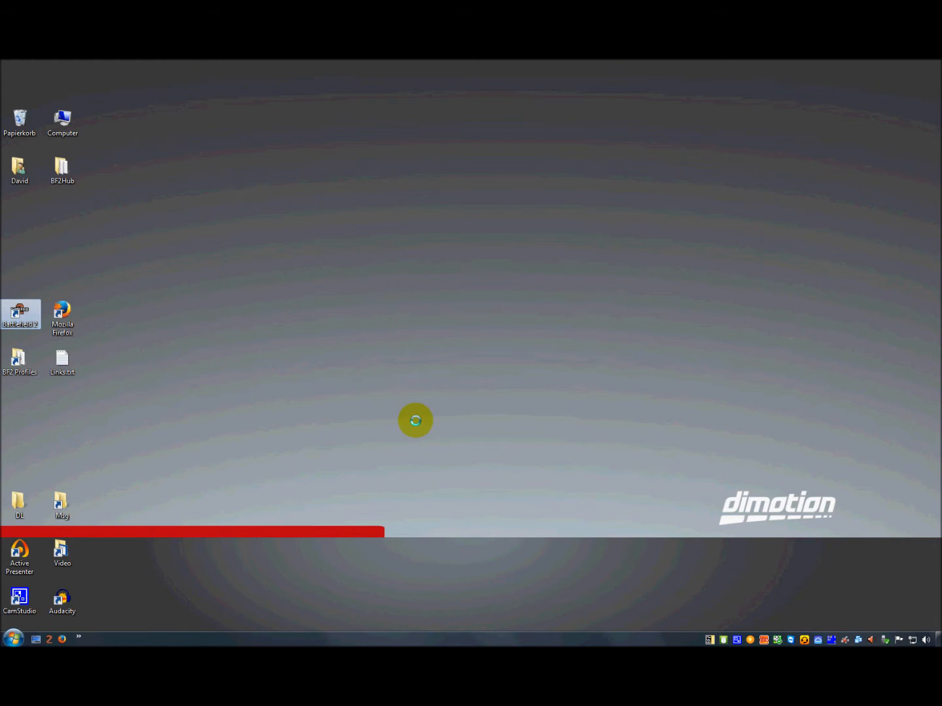
pyautogui.doubleClick(20, 317)
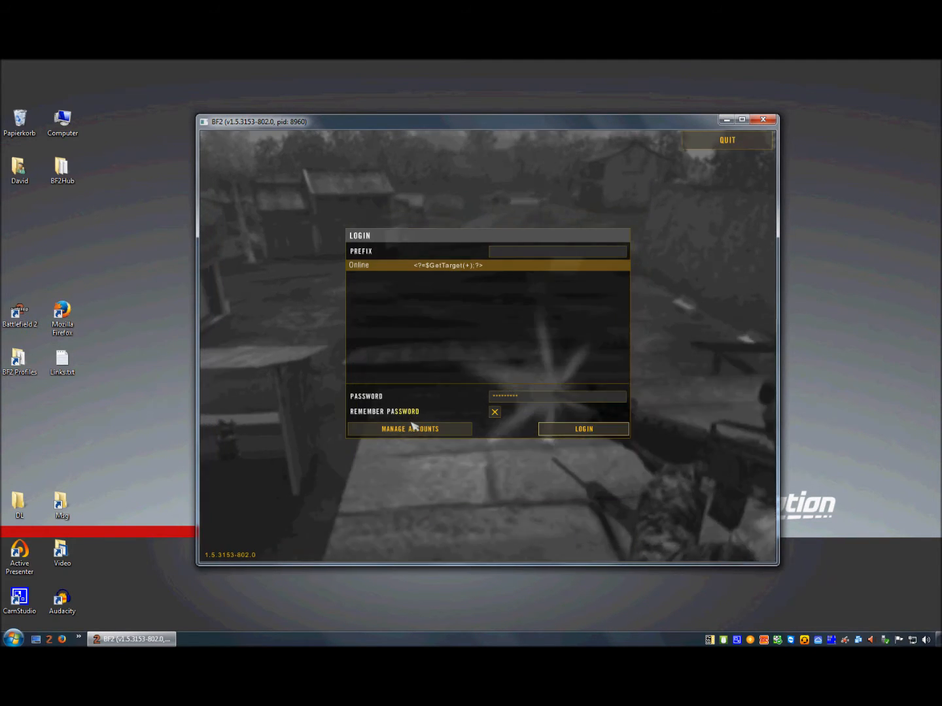
# Go to Manage Accounts from the login screen.
pyautogui.click(408, 429)
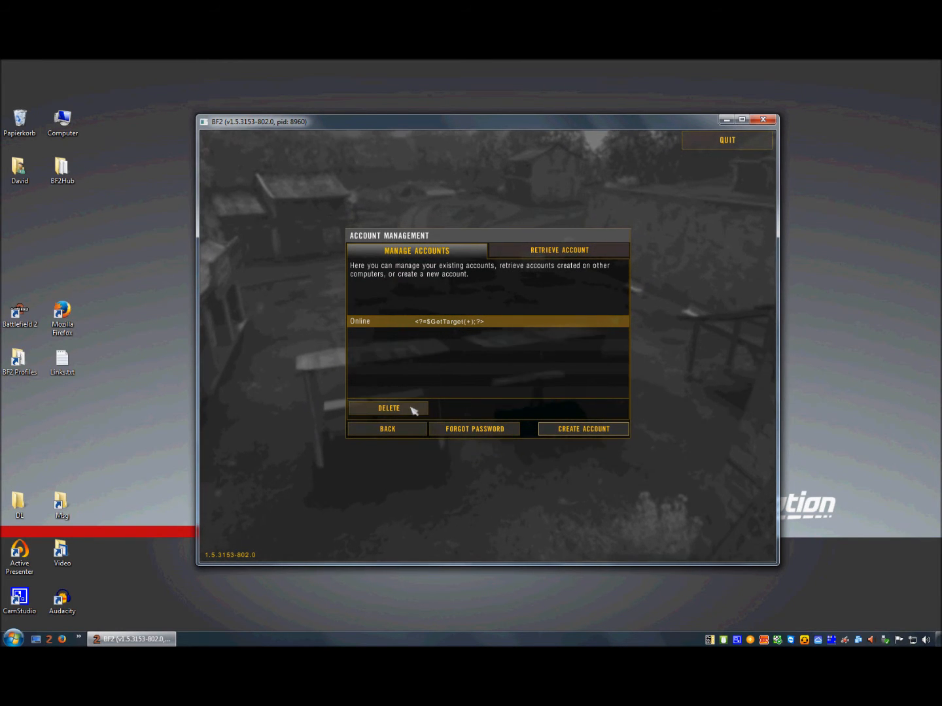
pyautogui.moveTo(448, 390)
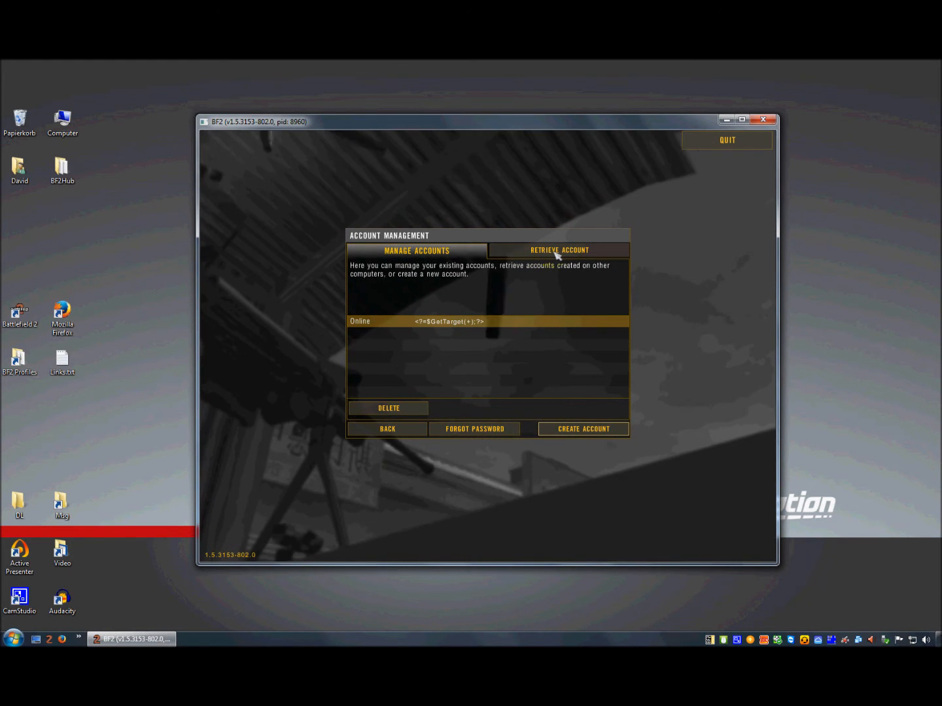
# Set up Retrieve Account by Nickname with the nickname and password entered and Remember Password ticked.
pyautogui.click(559, 251)
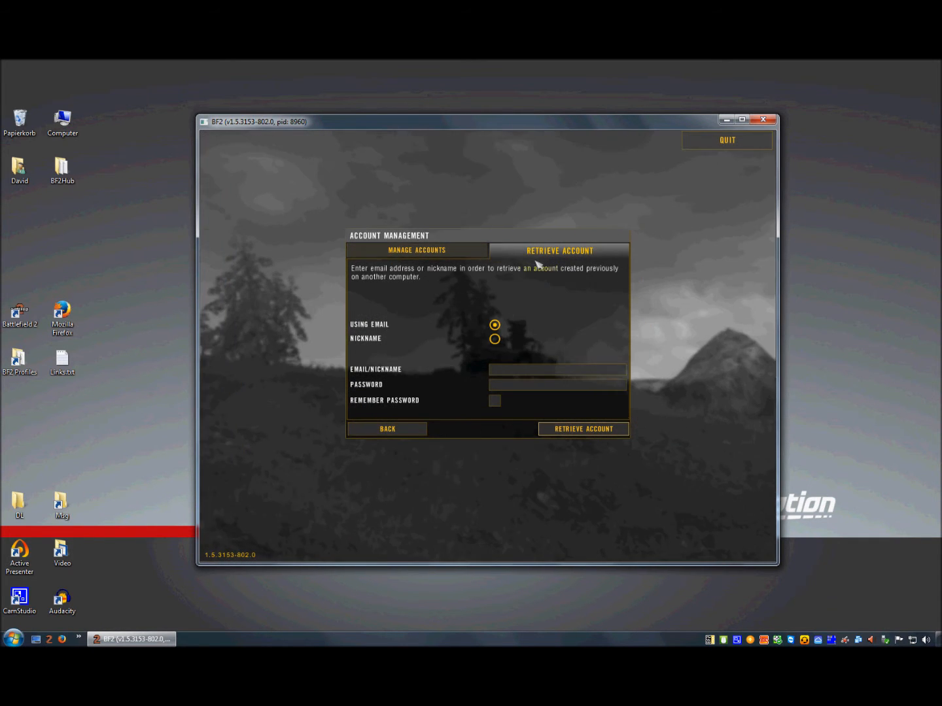
pyautogui.moveTo(401, 331)
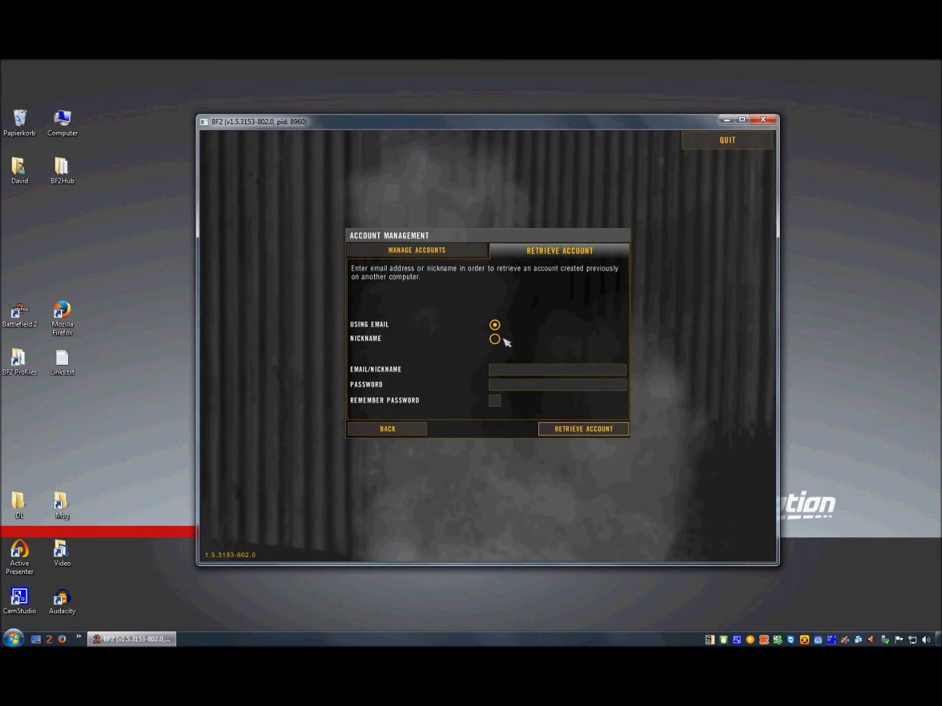
pyautogui.click(494, 339)
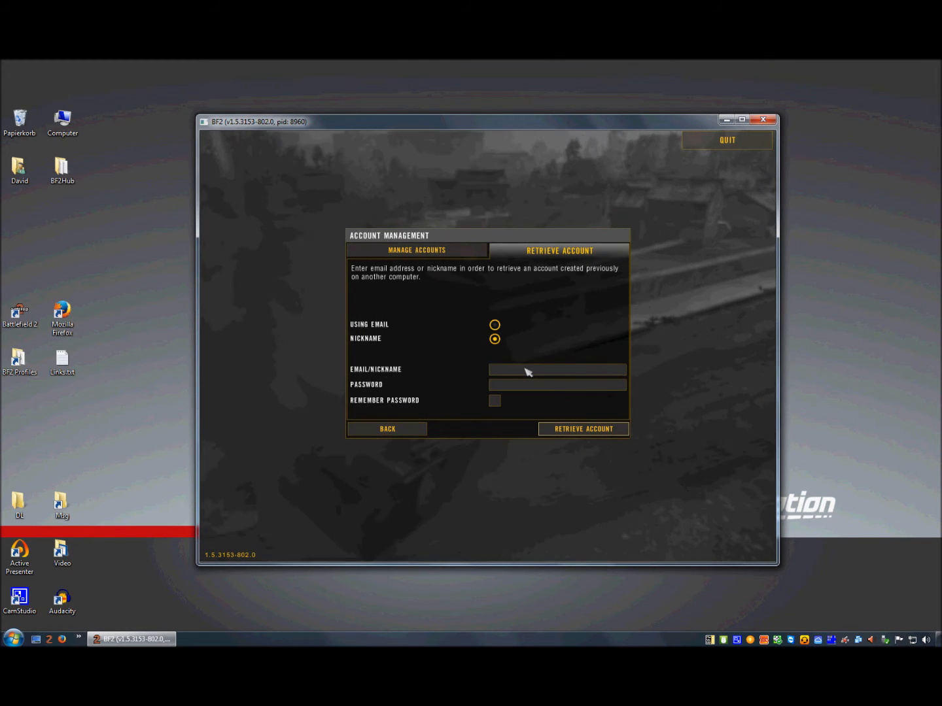
pyautogui.write('NOSKILLED.co')
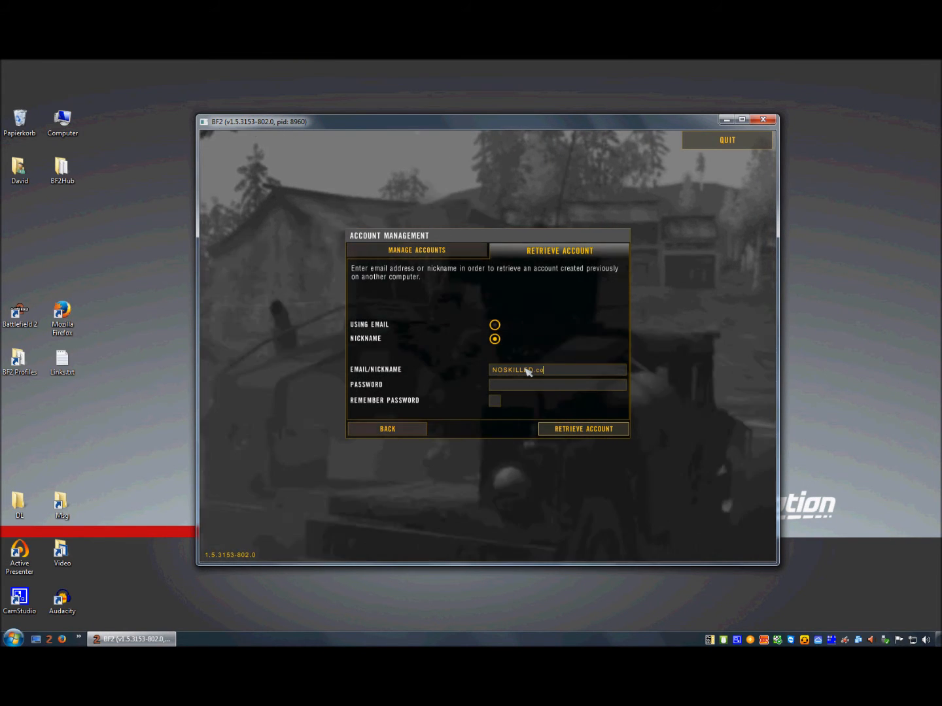
pyautogui.write('m')
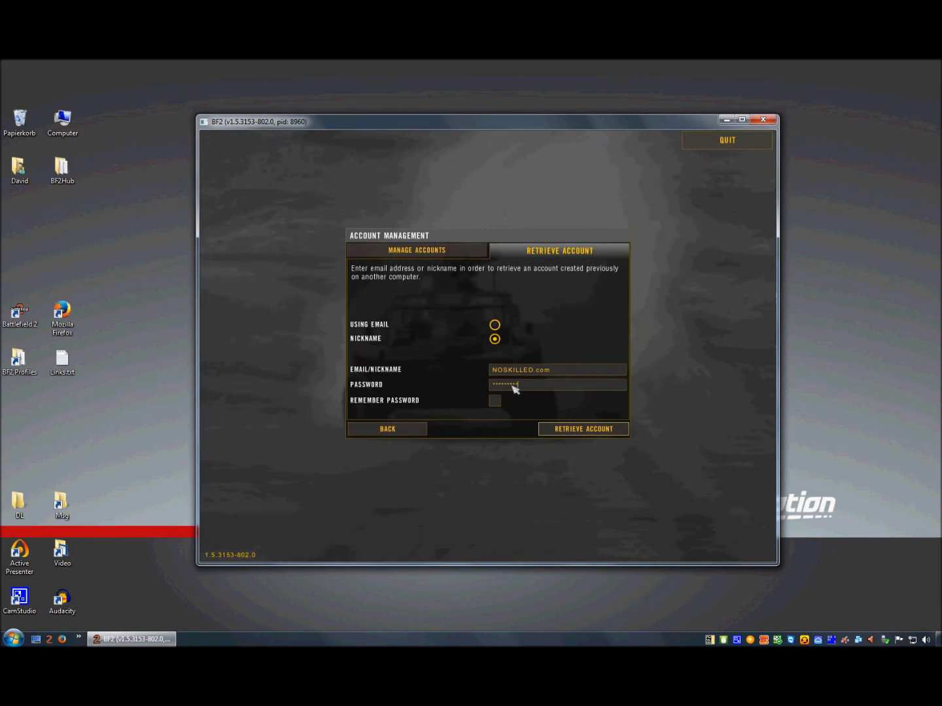
pyautogui.moveTo(444, 404)
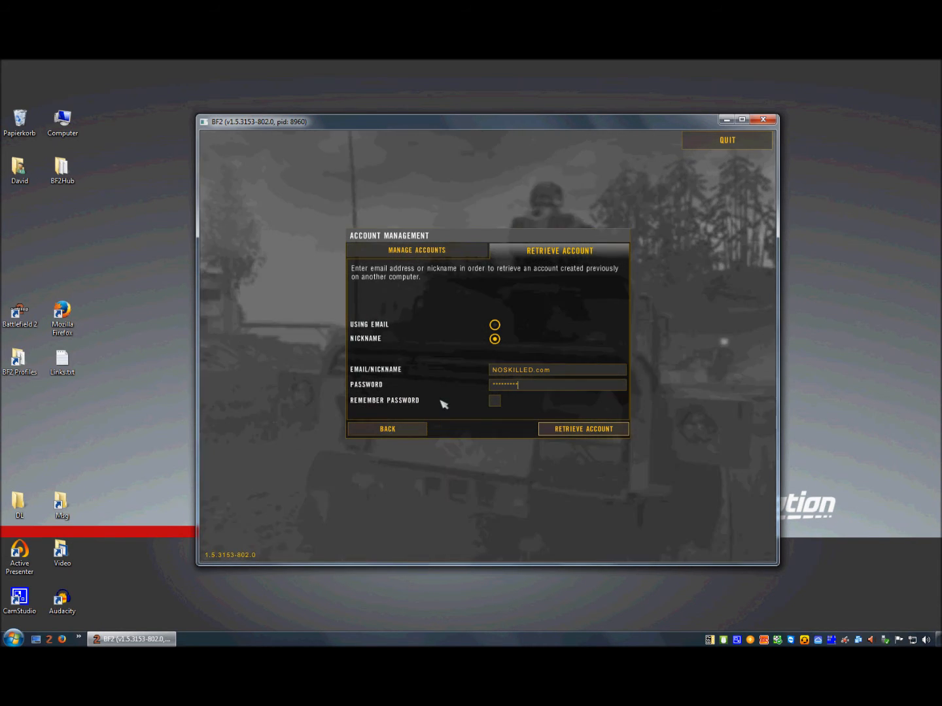
pyautogui.click(495, 400)
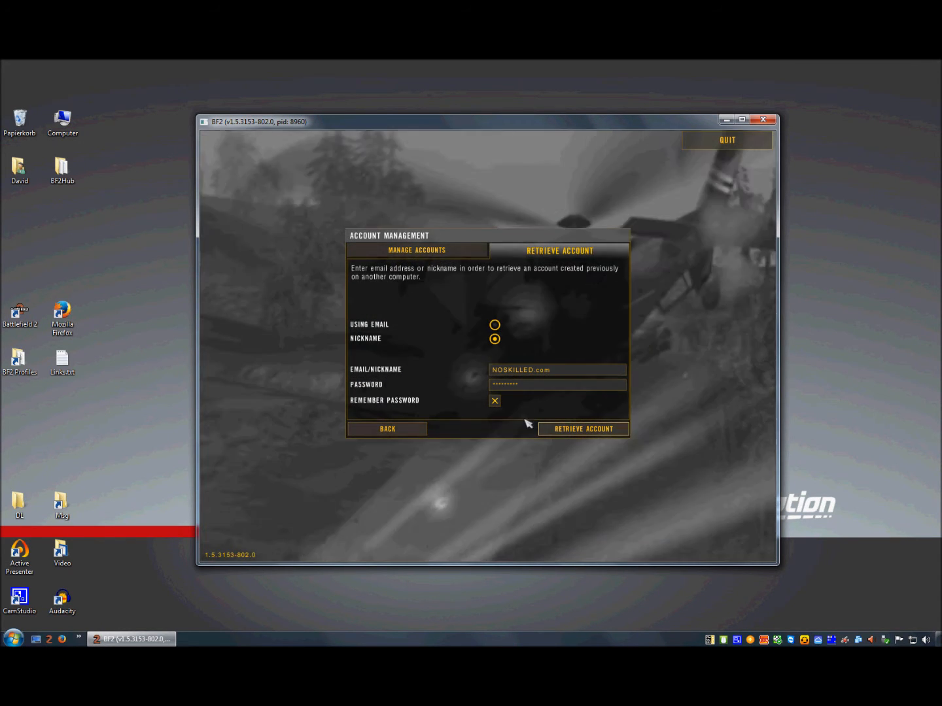
# Retrieve and log into the account, view its BFHQ stats, then log out to the login list.
pyautogui.click(583, 429)
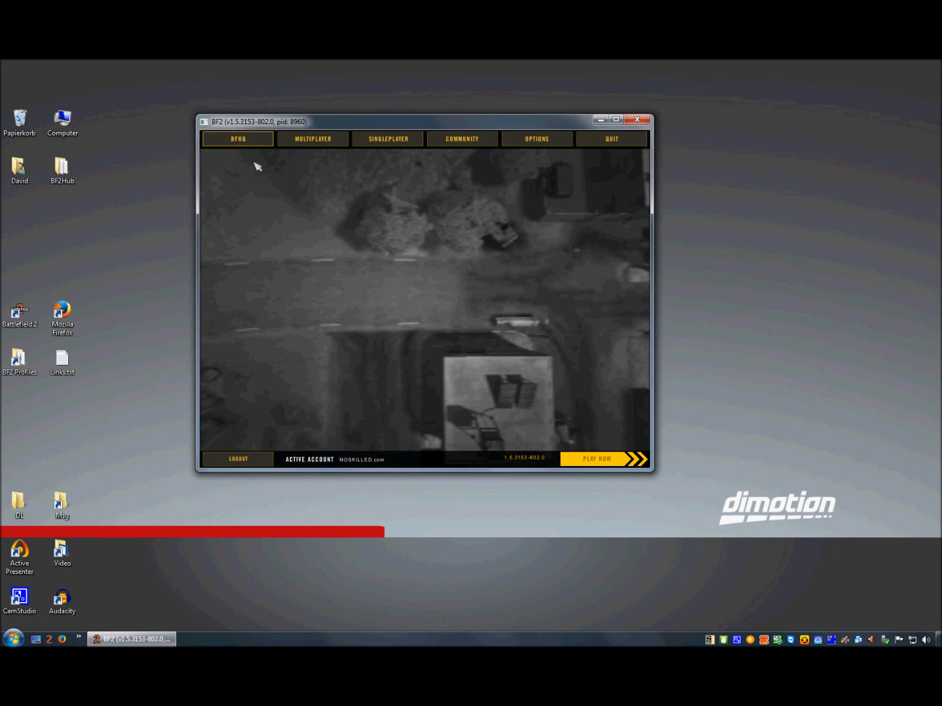
pyautogui.click(238, 139)
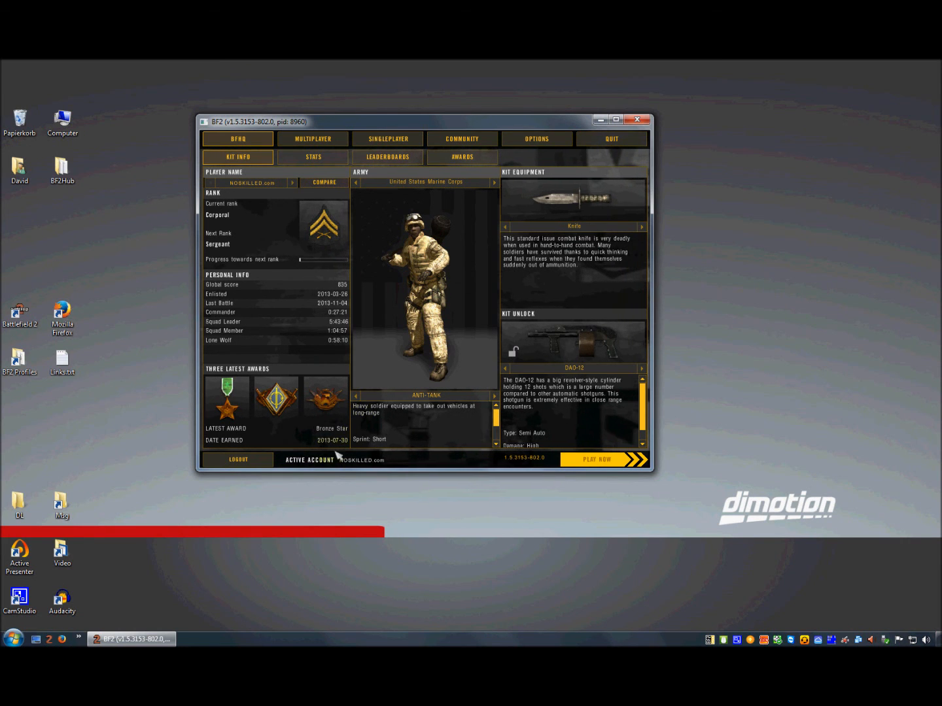
pyautogui.click(238, 459)
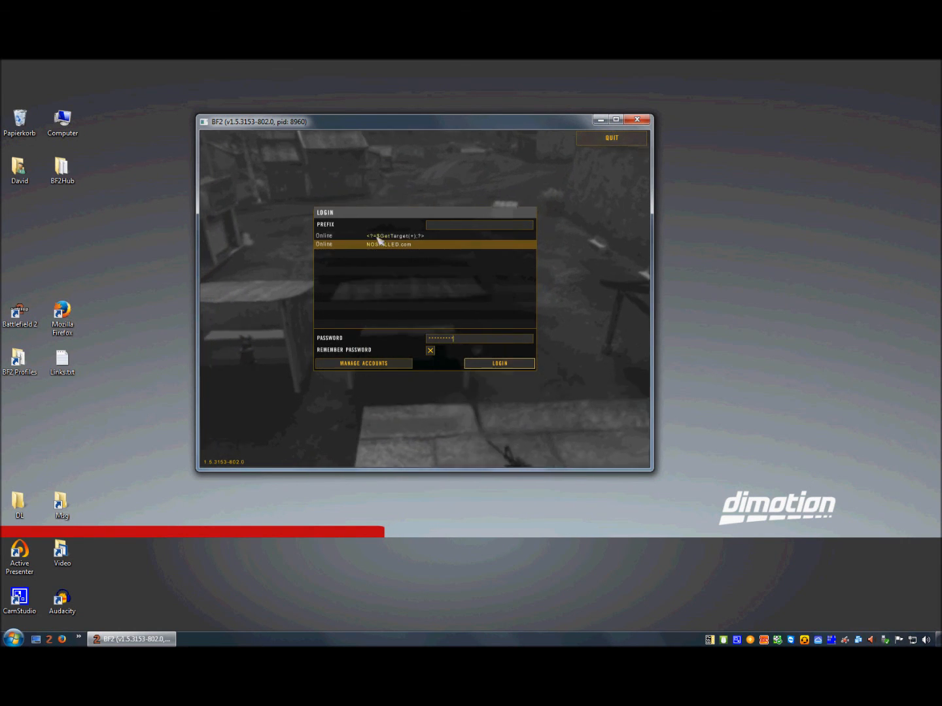